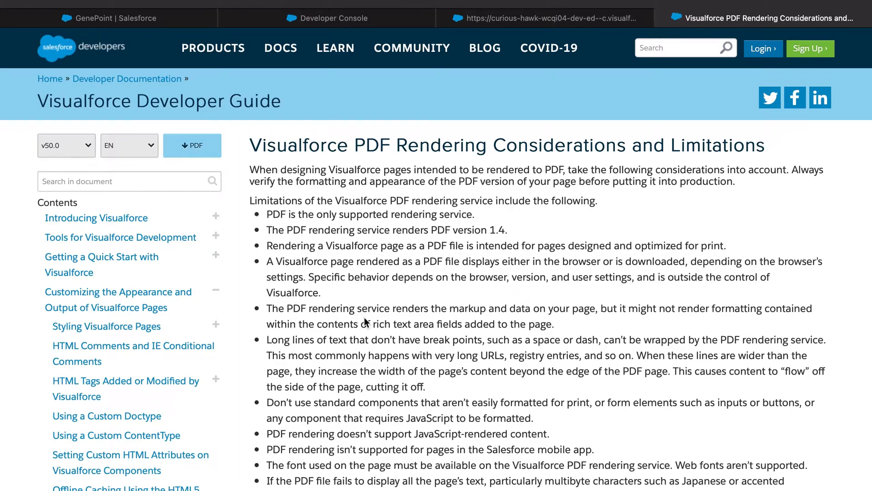
Leave the PDF Rendering Considerations page for InvoicePDFController.apxc in Developer Console.
click(327, 17)
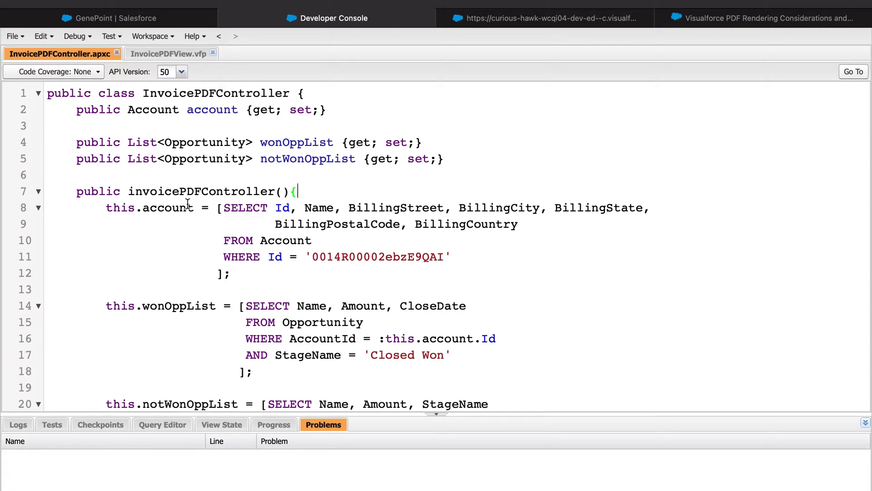
Scroll the controller's account and opportunity queries, preview the Invoices page, then return to InvoicePDFView.vfp.
scroll(down, 3)
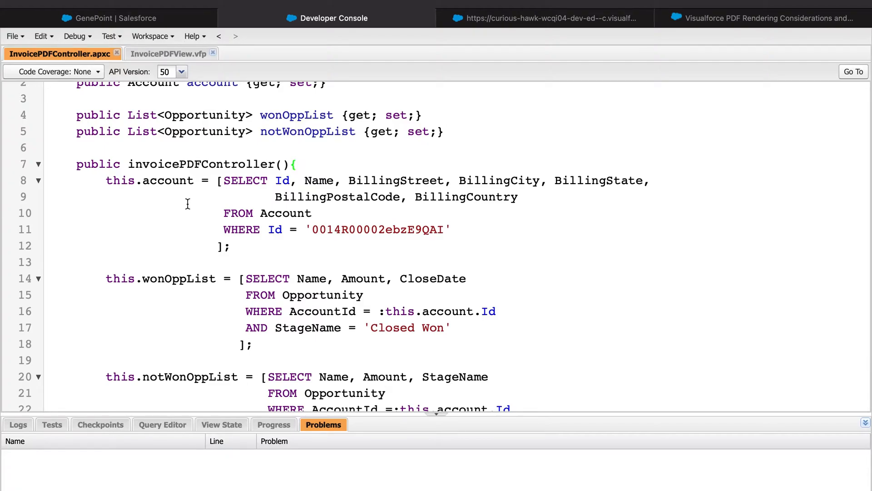
click(299, 164)
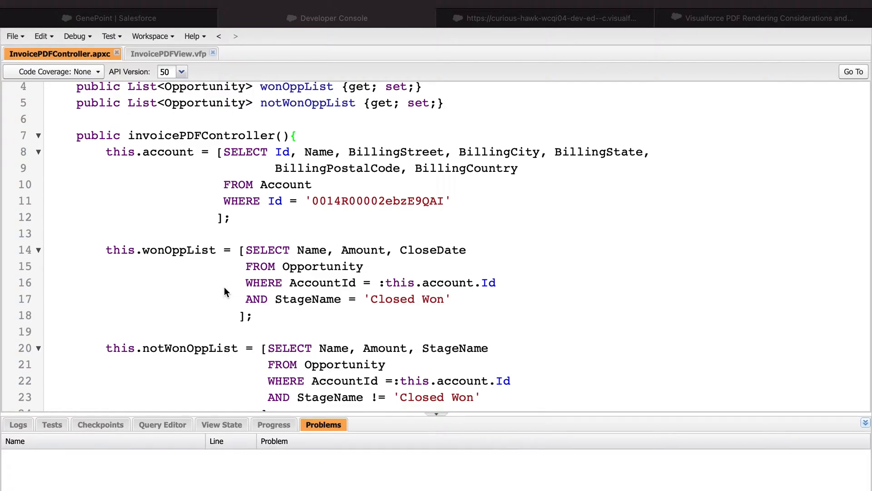
scroll(down, 3)
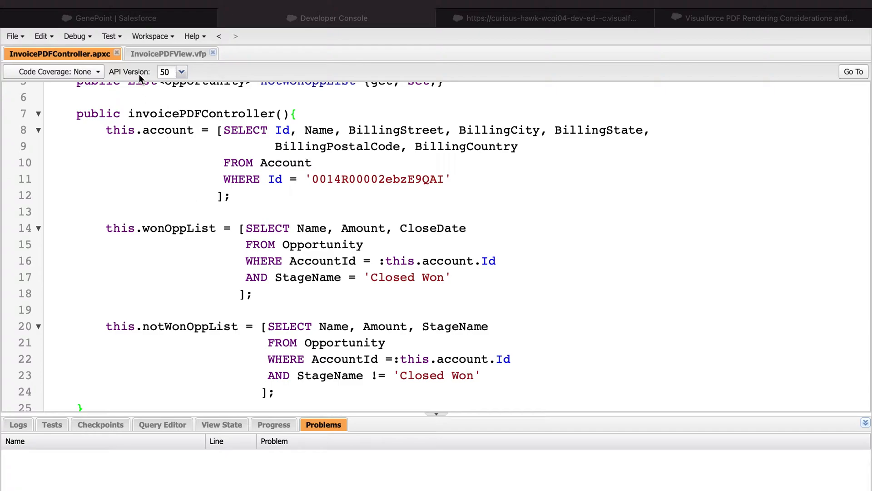
click(169, 54)
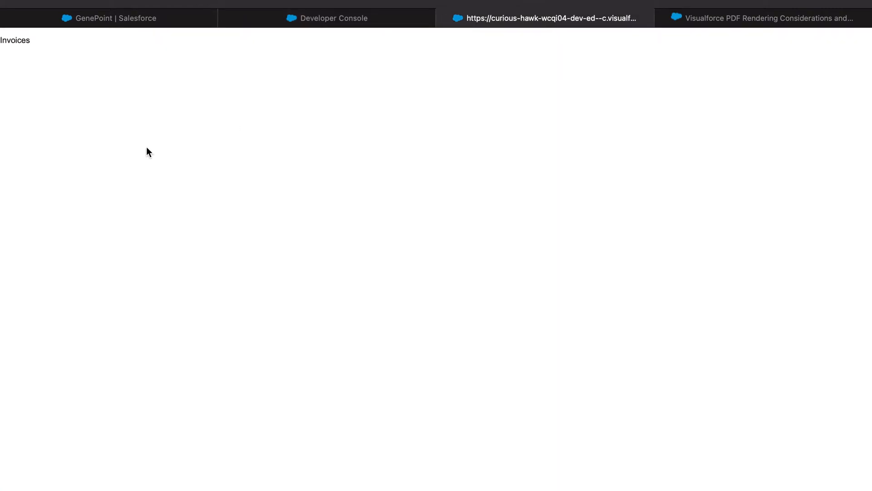
click(327, 17)
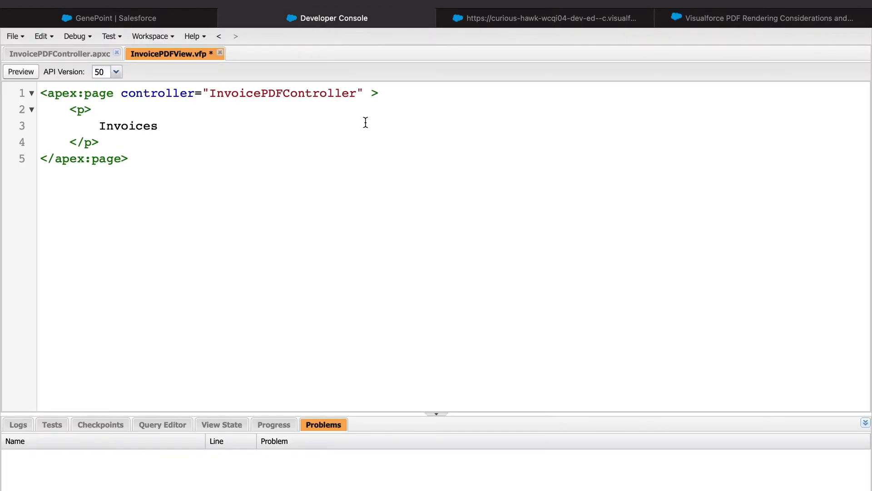
Add renderAs="PDF" to the InvoicePDFView apex:page tag.
click(373, 92)
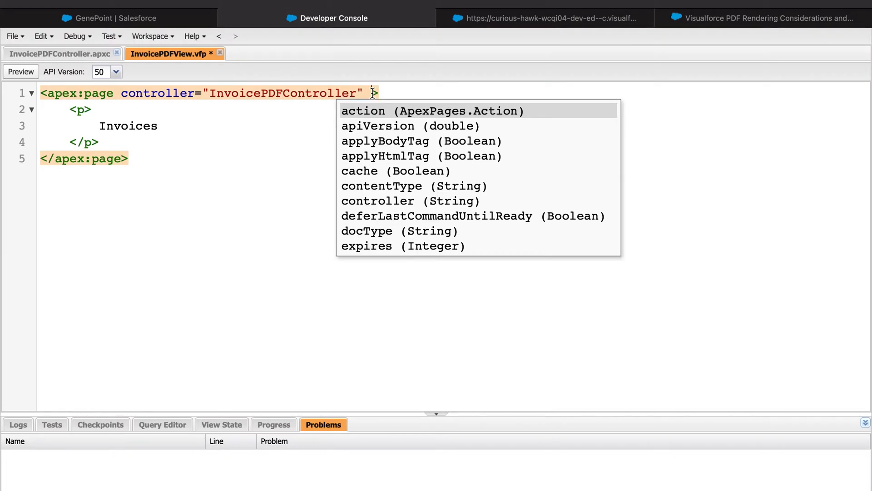
text(renderAs=")
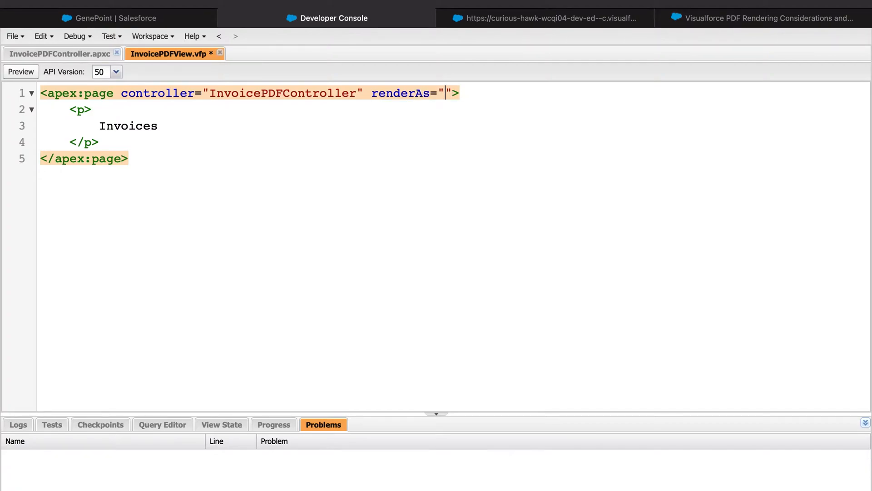
text(PDF)
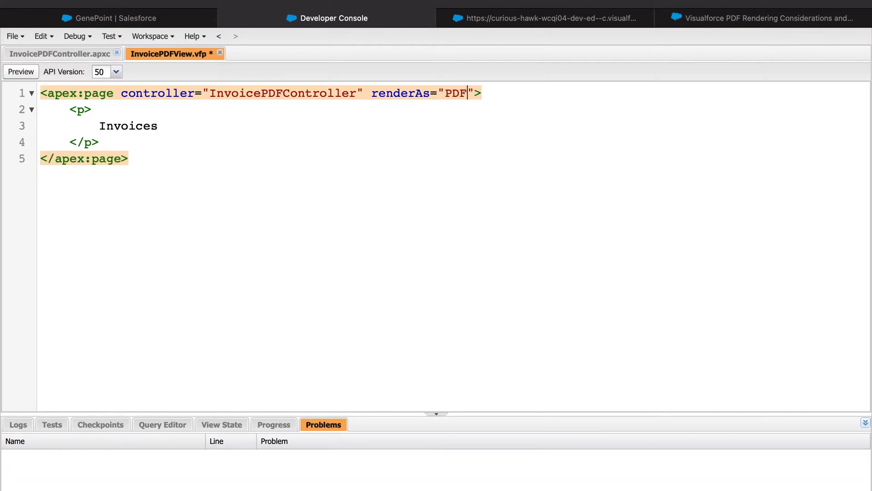
mouse_move(403, 190)
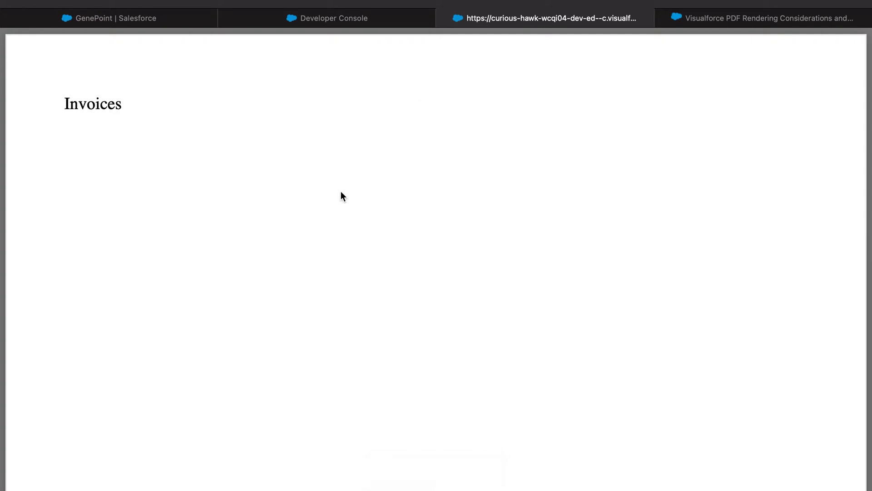
mouse_move(113, 106)
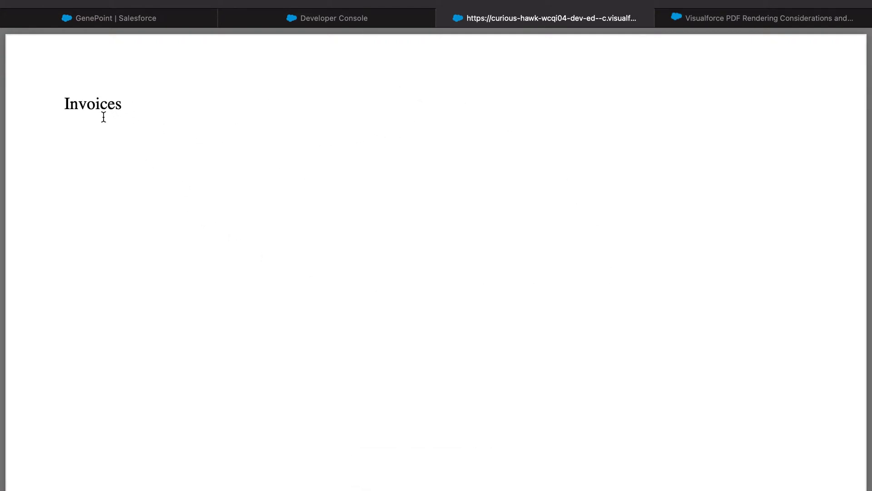
mouse_move(662, 216)
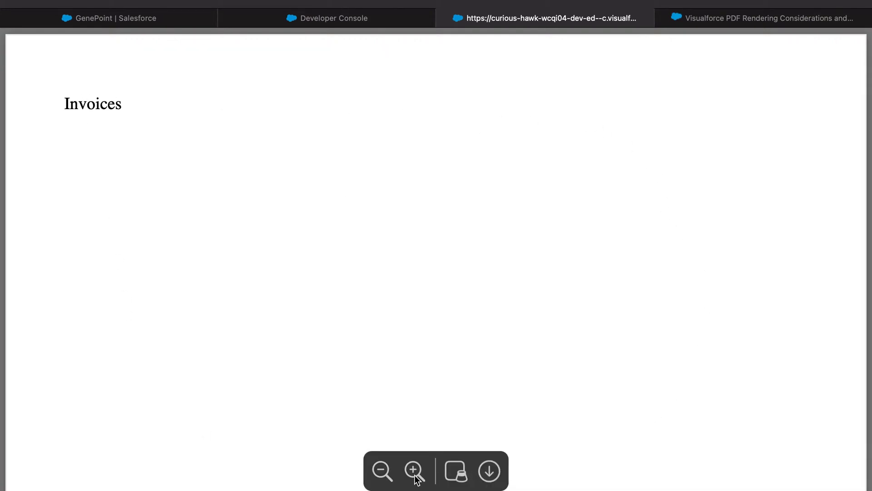
mouse_move(439, 477)
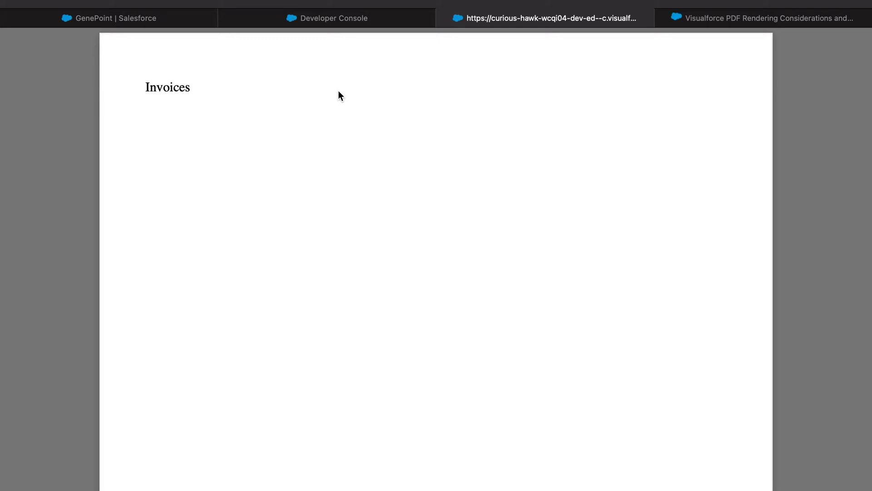
Inspect the PDF-rendered Invoices page, then go back to the Developer Console.
click(327, 17)
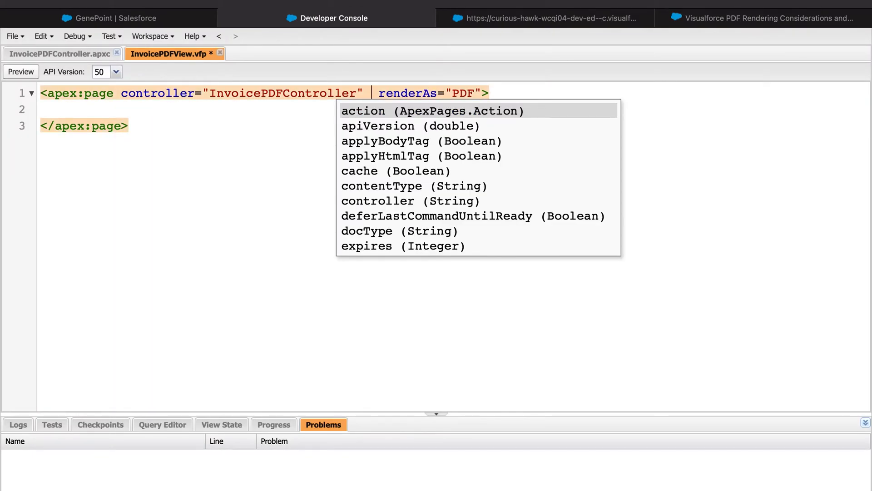
Set applyHtmlTag="false" and add html, head, style and body tags to InvoicePDFView.
text(APP)
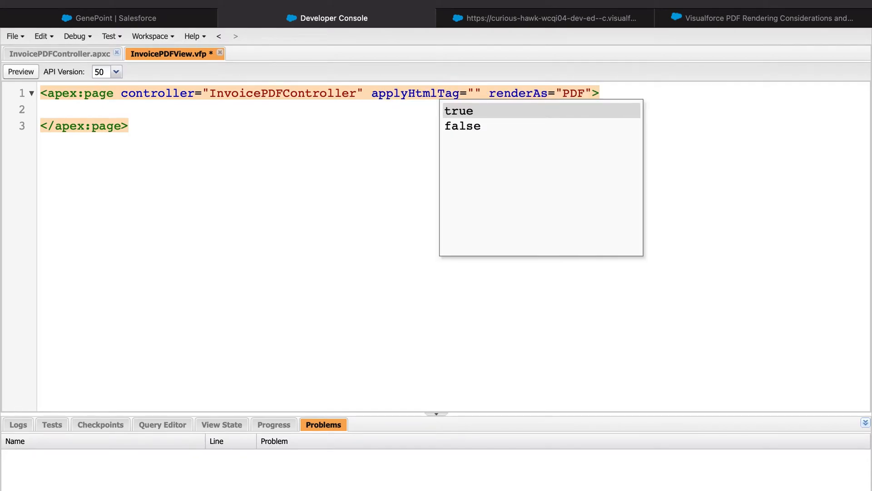
click(462, 126)
text(<html>)
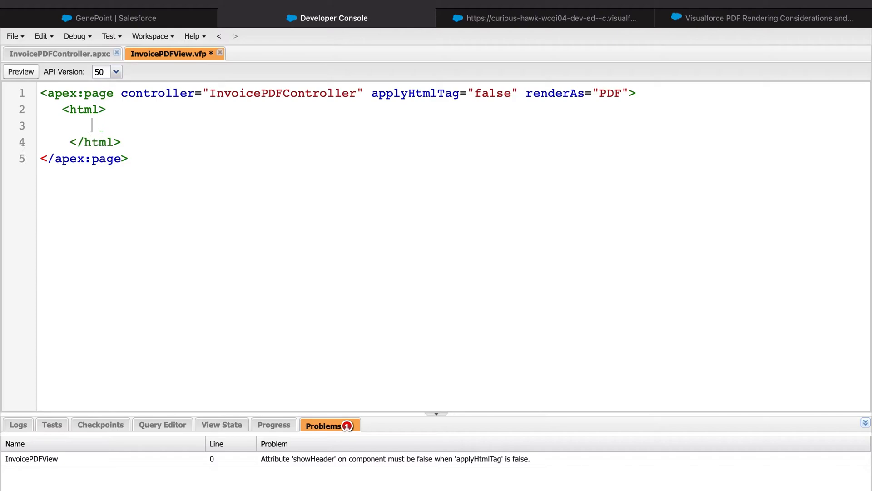
text(<hea)
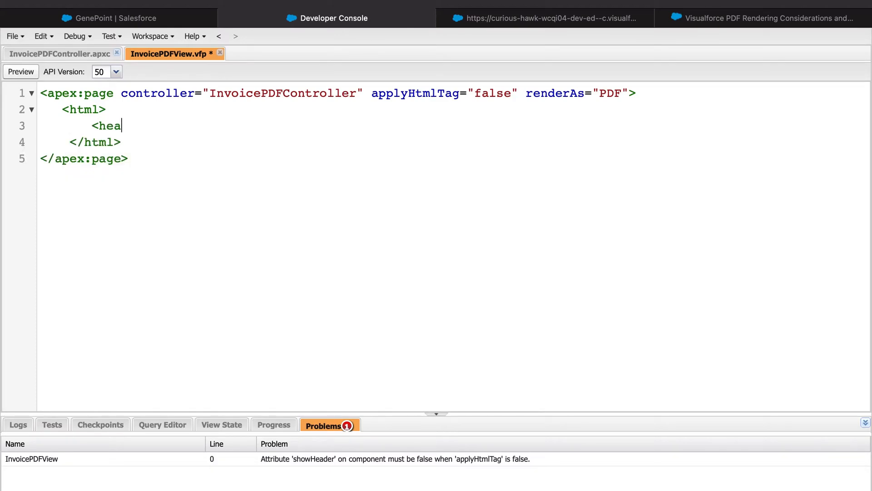
text(d>)
text(<style></style>)
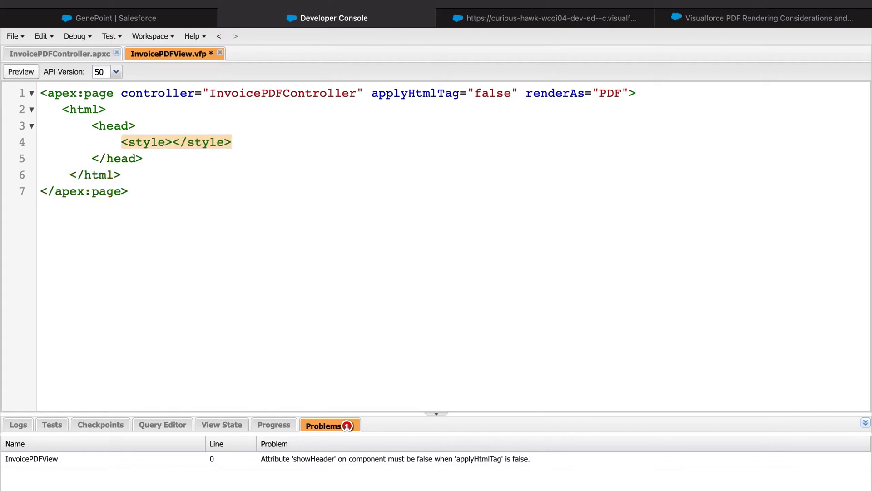
key(Enter)
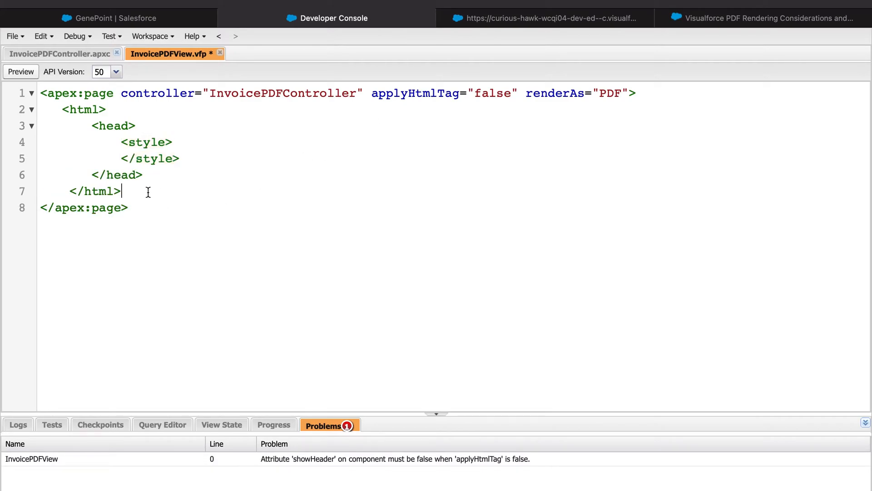
text(<body)
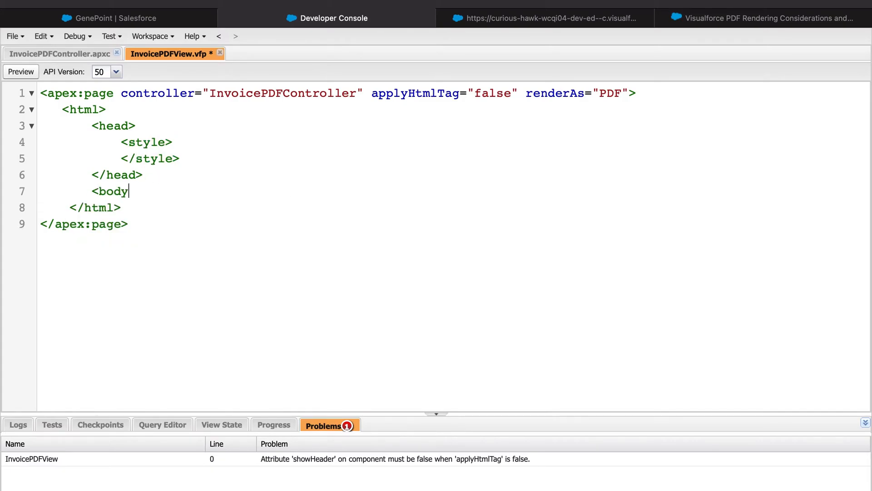
text(>)
text(<b)
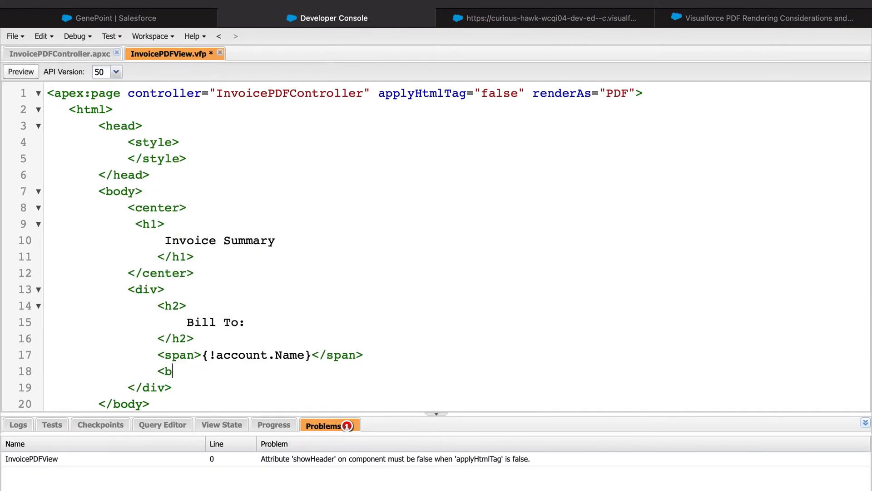
Add a centered Invoice Summary heading, Bill To billing address fields and placeholder Pay To block.
text(<)
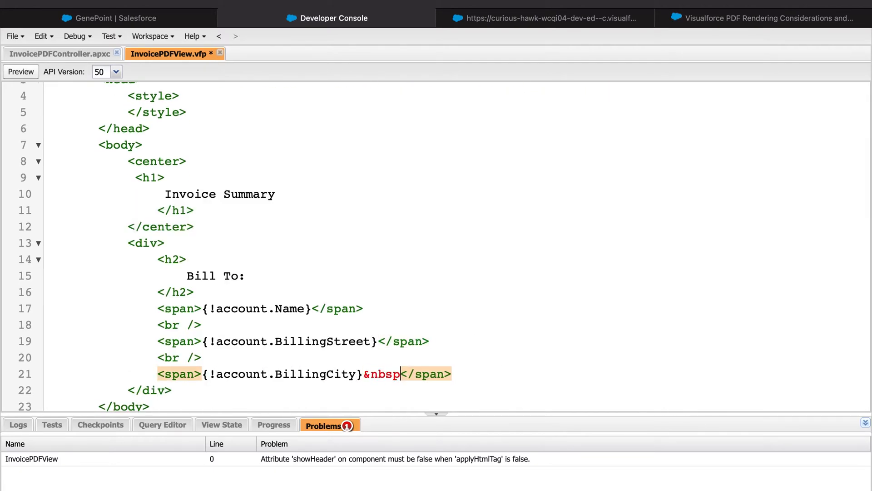
text(;{!account.BillingState}&nbsp;{!account.BillingPostalCode)
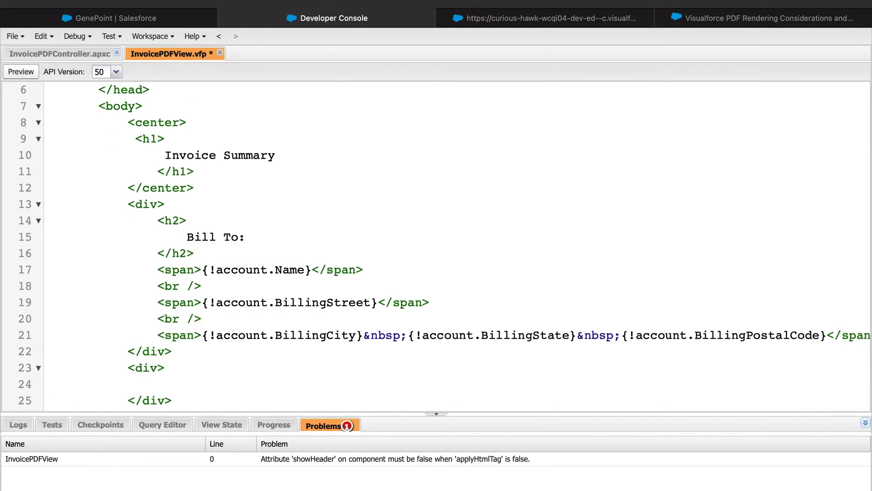
scroll(down, 3)
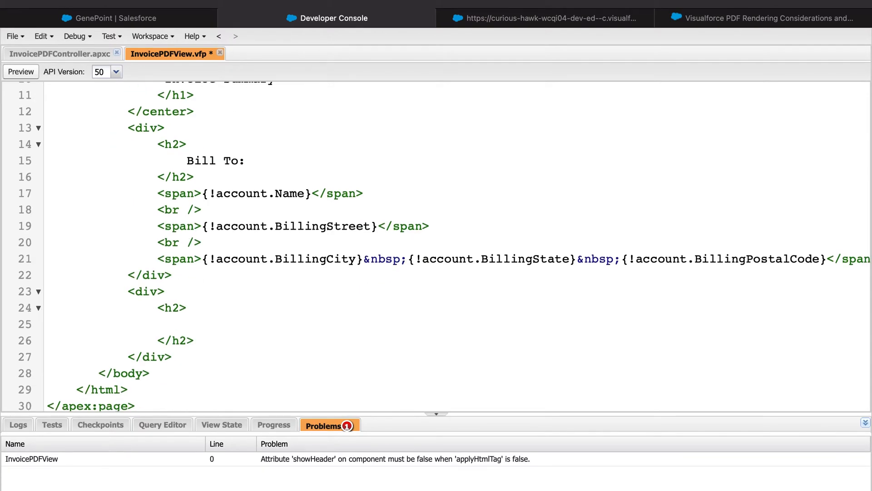
text(Pay To:)
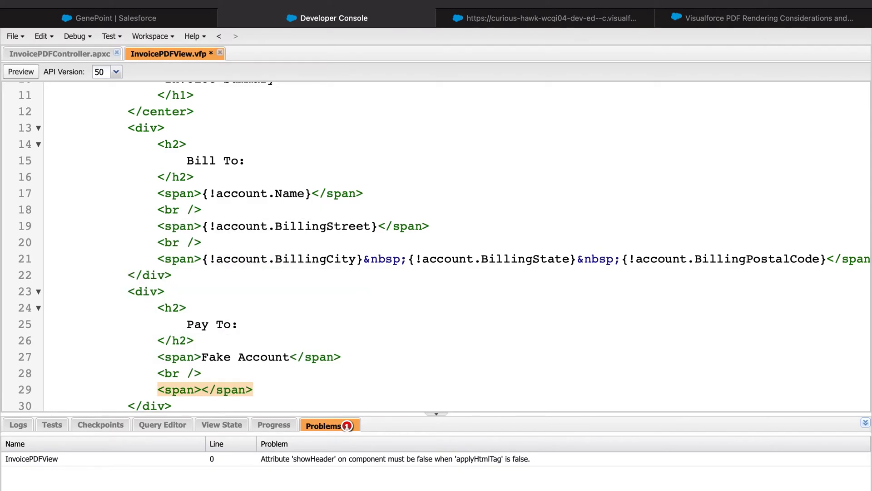
text(Address)
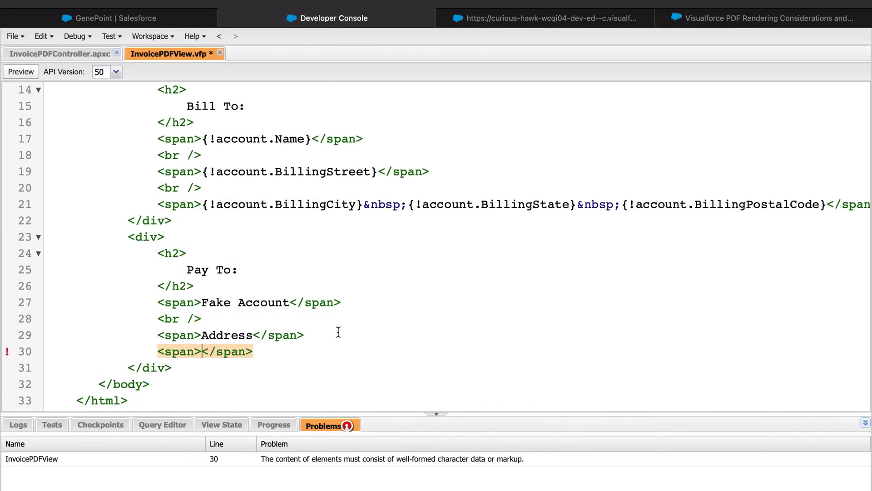
text(City, State PostalCode)
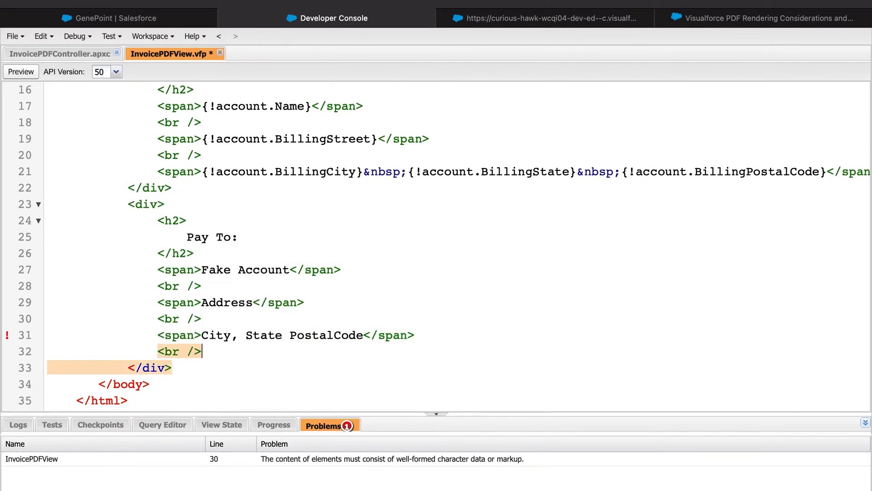
text(<span>Country</span>)
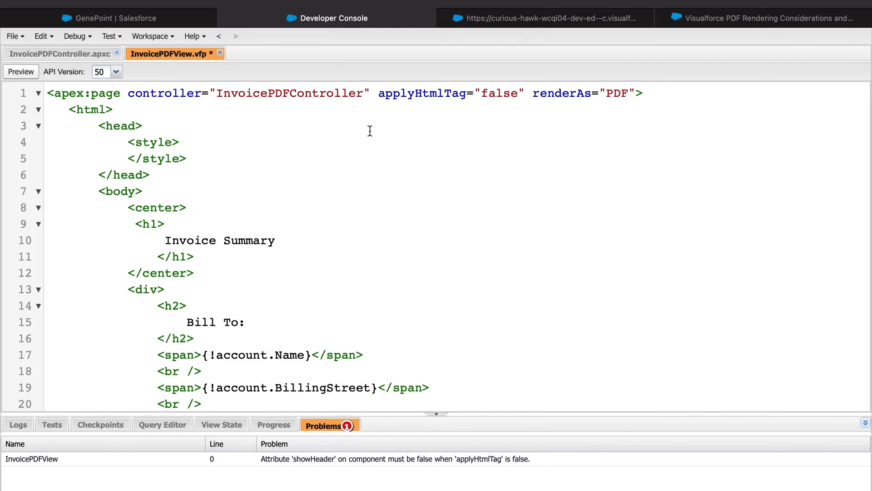
Add showHeader="false" to the page tag and save InvoicePDFView.
scroll(down, 3)
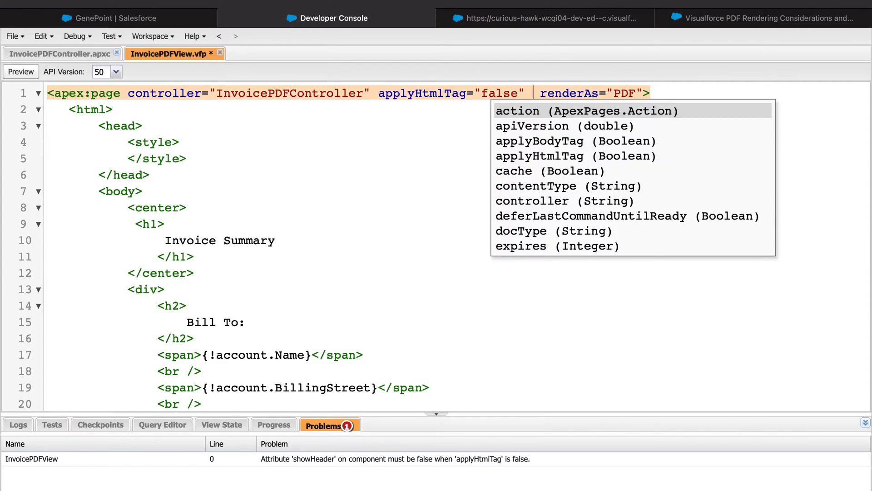
text(showHeader="false)
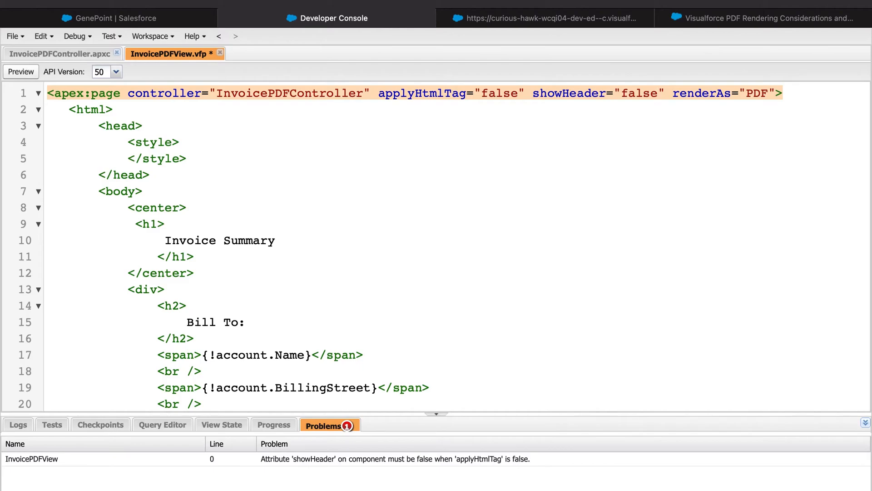
key(ctrl+s)
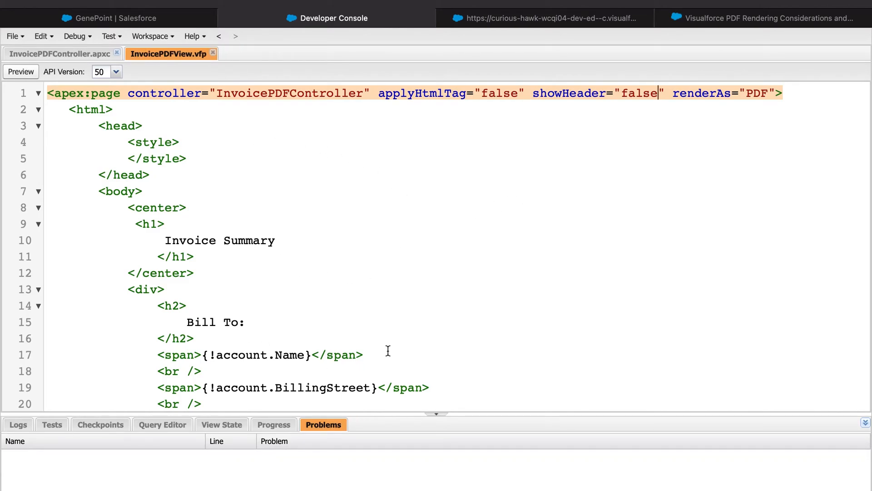
mouse_move(510, 24)
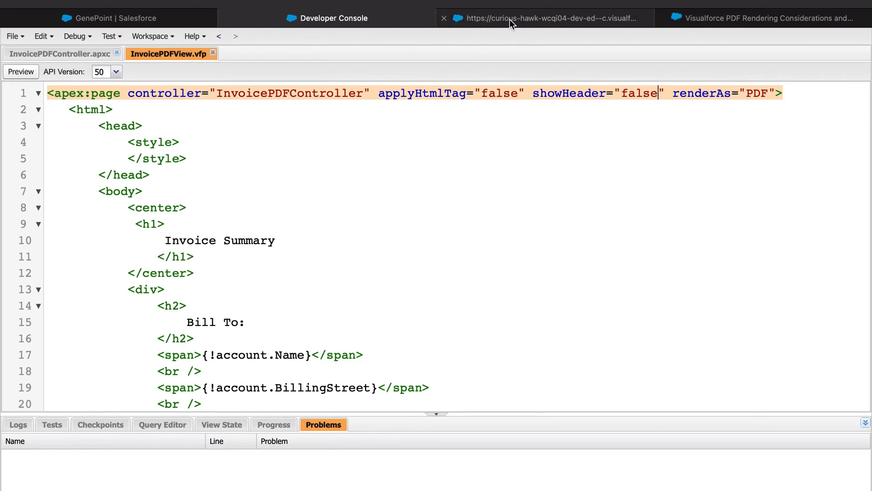
Review the PDF's Invoice Summary, Bill To and Pay To blocks, then return to Developer Console.
click(548, 18)
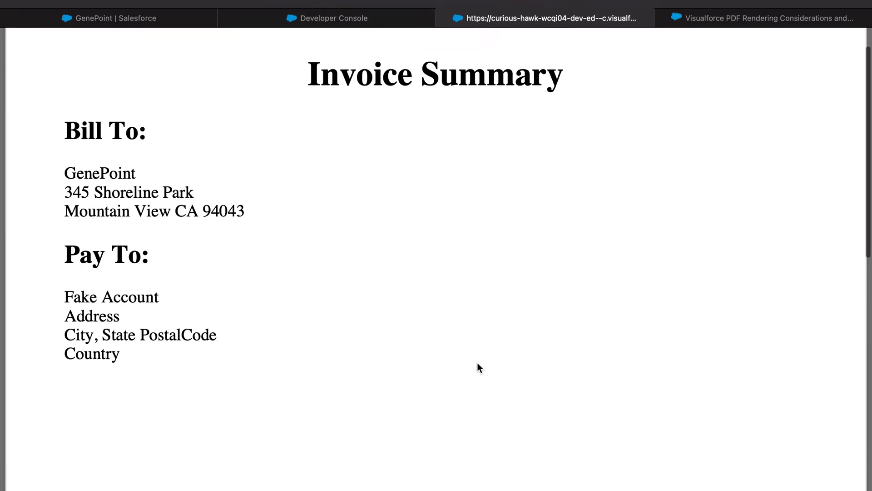
scroll(down, 3)
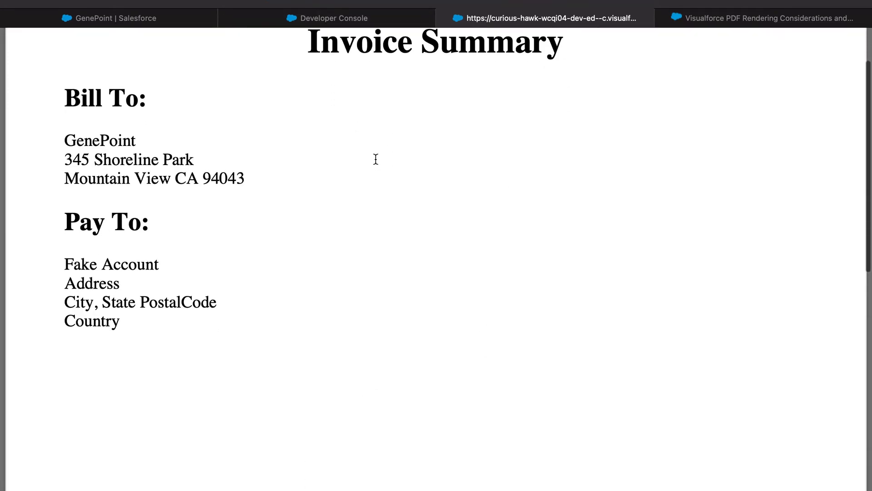
click(326, 17)
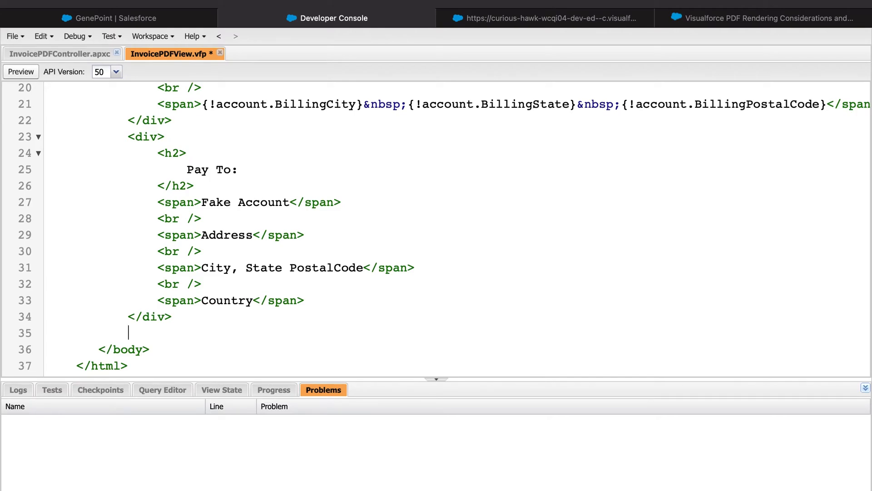
Add Invoiced and Not Invoiced tables repeating wonOppList and notWonOppList with name, amount, date or stage.
text(invoiced)
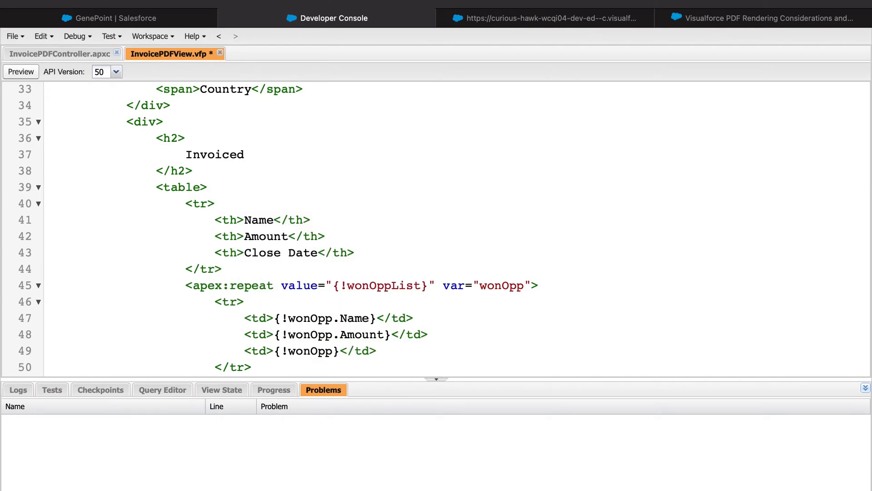
text(MONTH(wonOpp.CloseDate)}-{!DAY(wonOpp.CloseDate)}-{!YEAR(wonOpp.CloseDate)
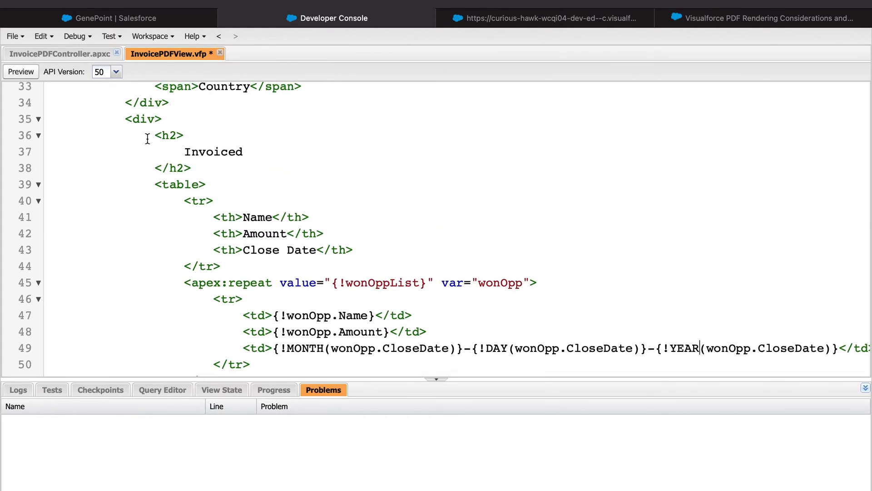
scroll(down, 3)
text(<TD)
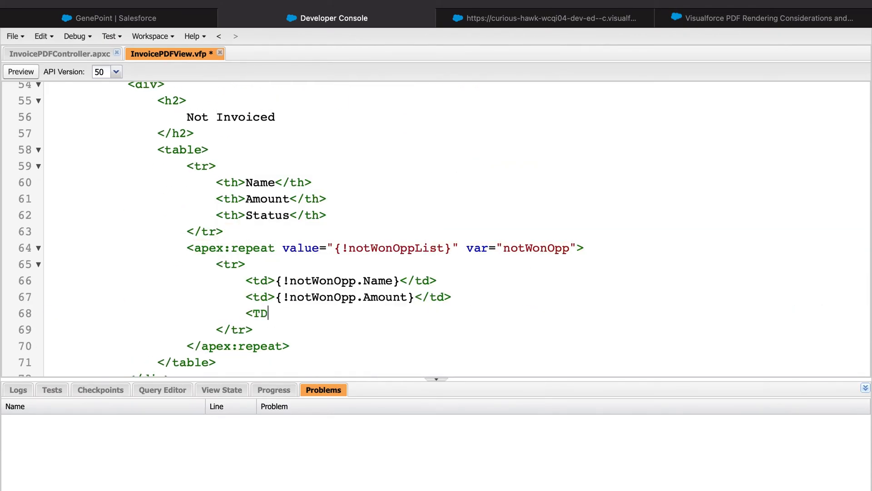
text(>{!notWonOpp.StageName}</td>)
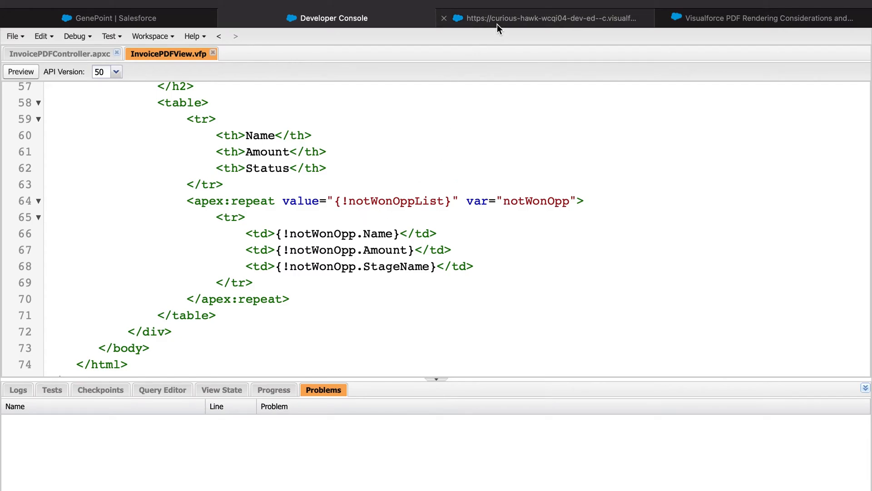
Scroll the refreshed PDF's Invoiced and Not Invoiced tables, then return to the page source.
click(545, 18)
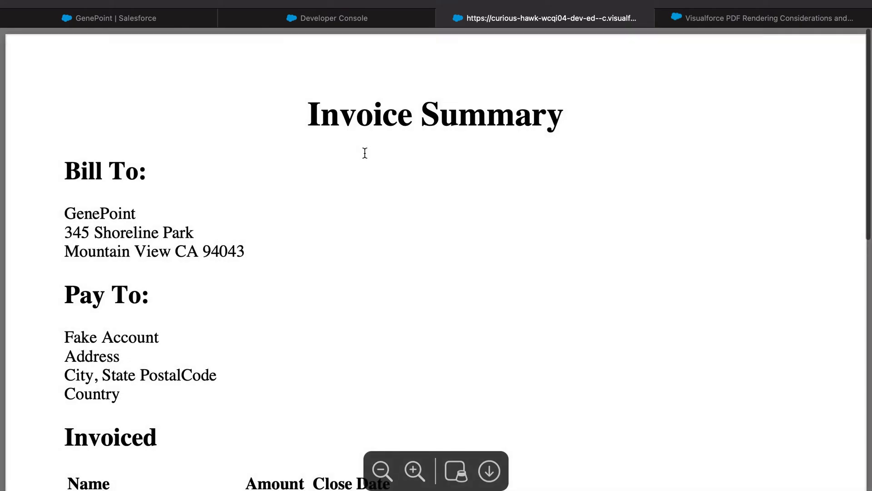
scroll(down, 3)
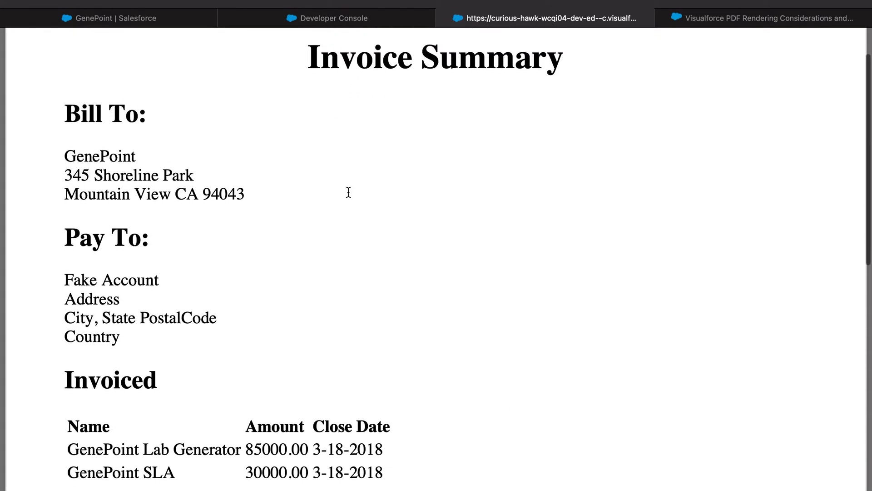
scroll(down, 3)
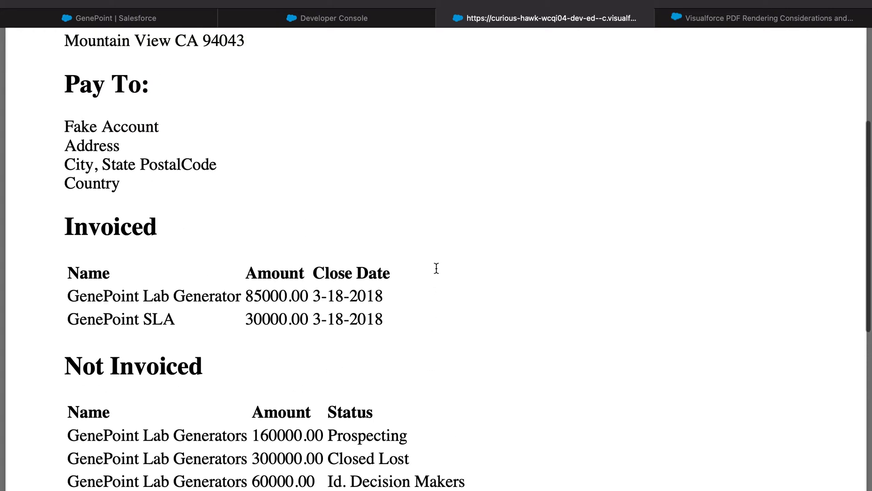
scroll(up, 3)
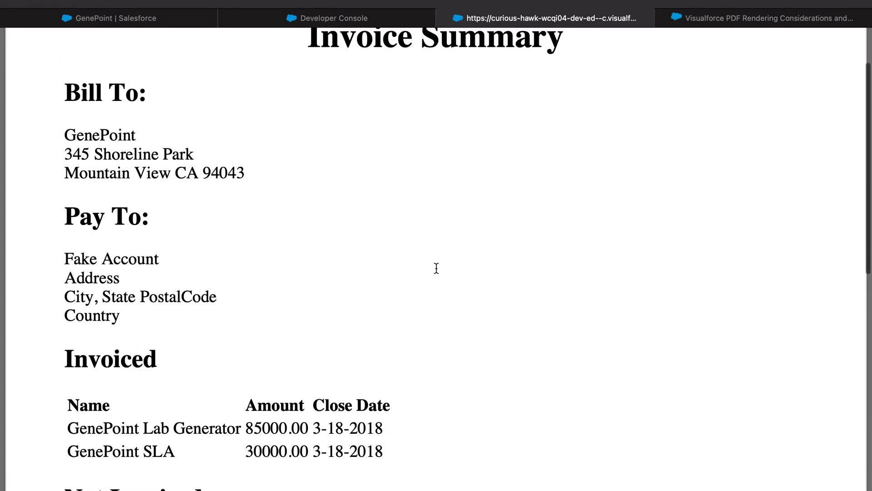
click(327, 18)
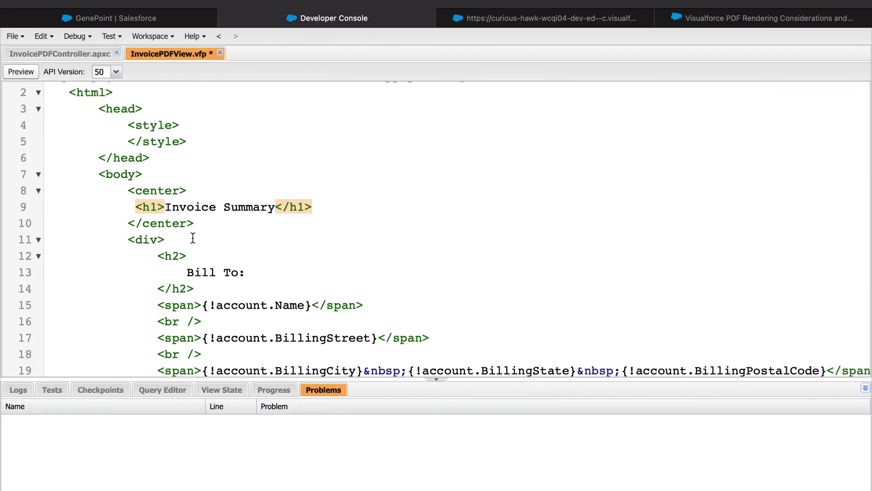
Tag the h1 with 'heading heading--main' and add box-sizing, heading-size, and half/full float box CSS rules.
text(class="heading heading--main")
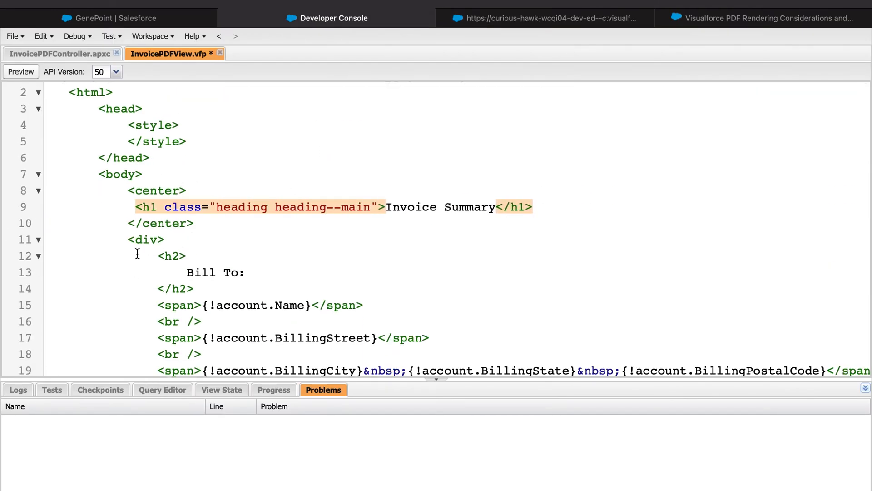
text(font-size: 36px;)
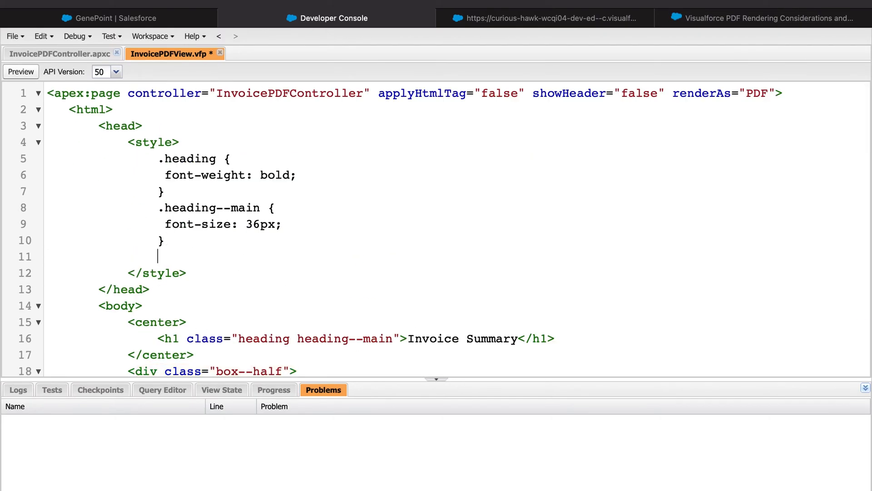
text(* {)
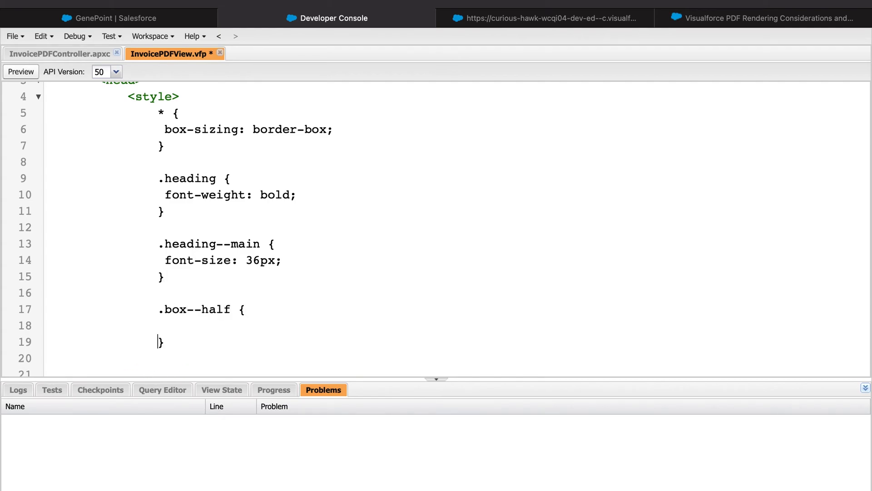
text(float: left;)
text(width: 50%;)
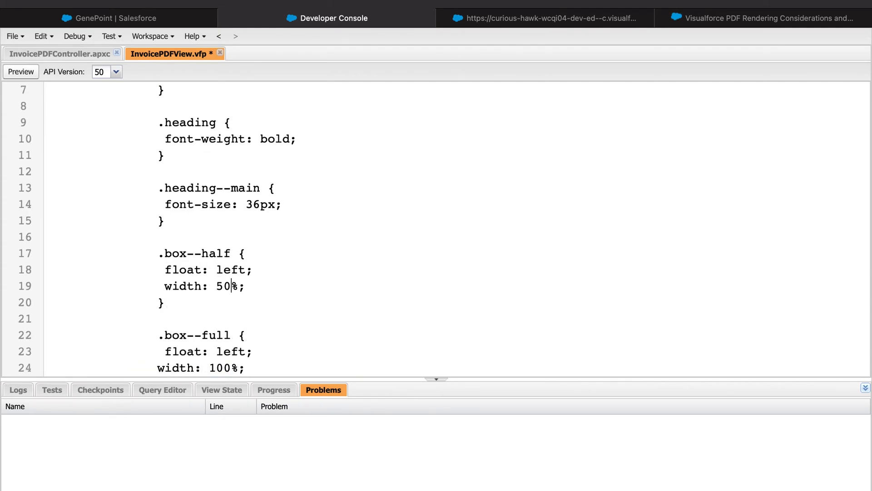
scroll(down, 3)
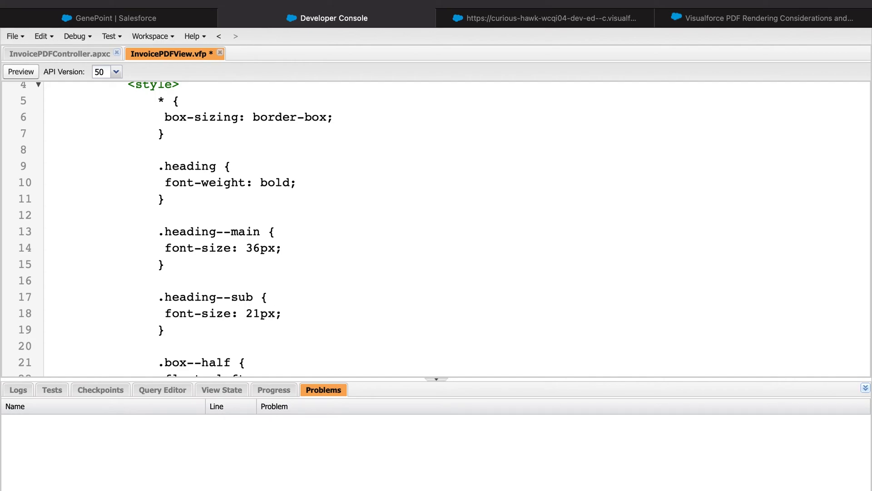
scroll(down, 3)
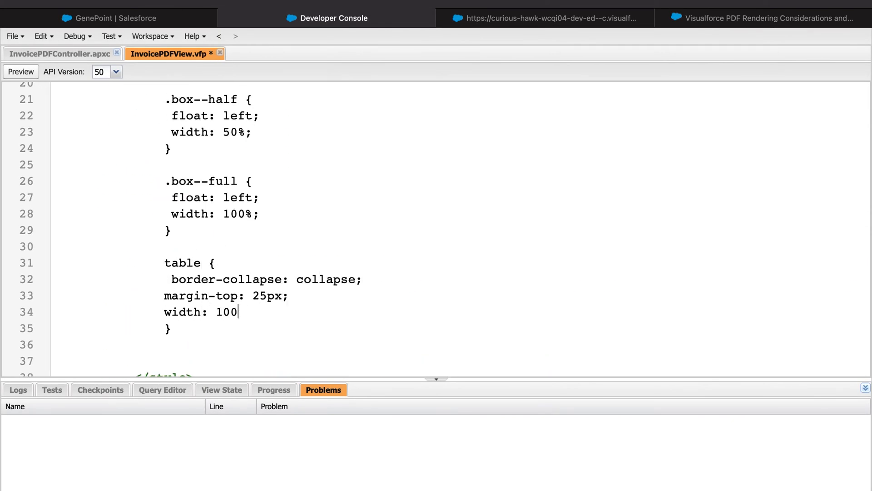
Finish table rules: 100% width, left-aligned padded #92d5f0 headers, and 5px-padded 33%-wide cells.
text(%;)
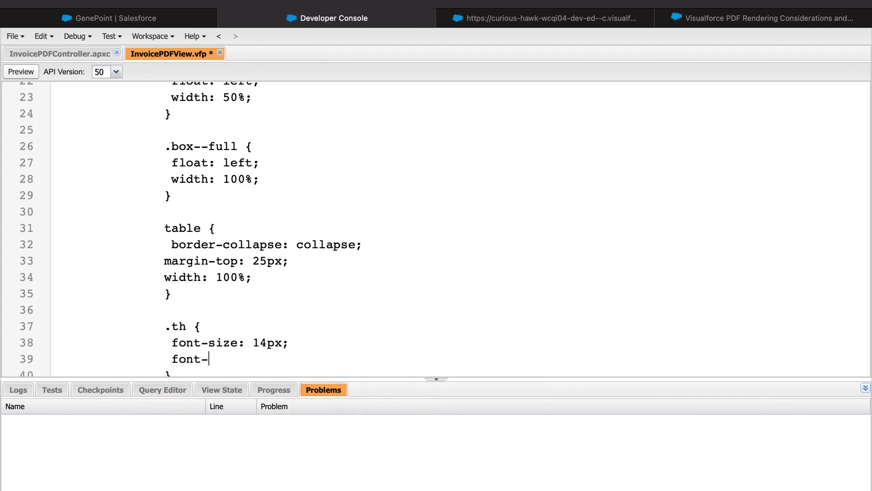
text(align: left;)
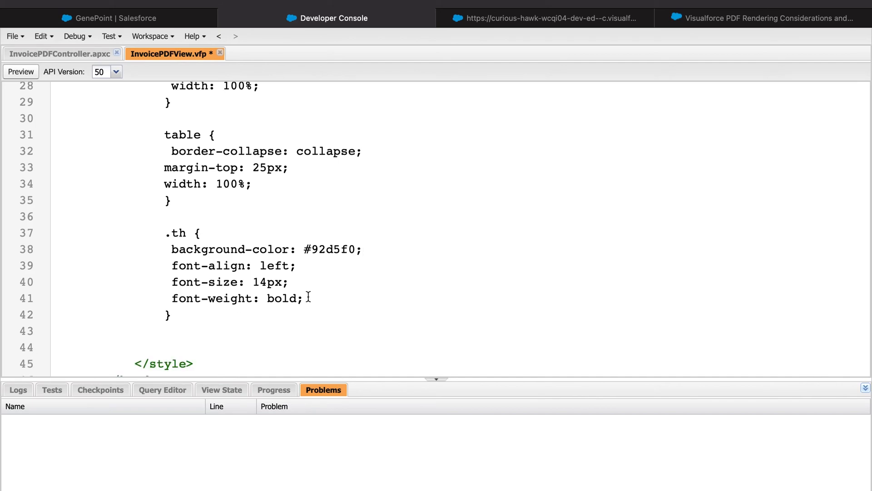
text(padding: 5px;)
text(font-size: 12px;)
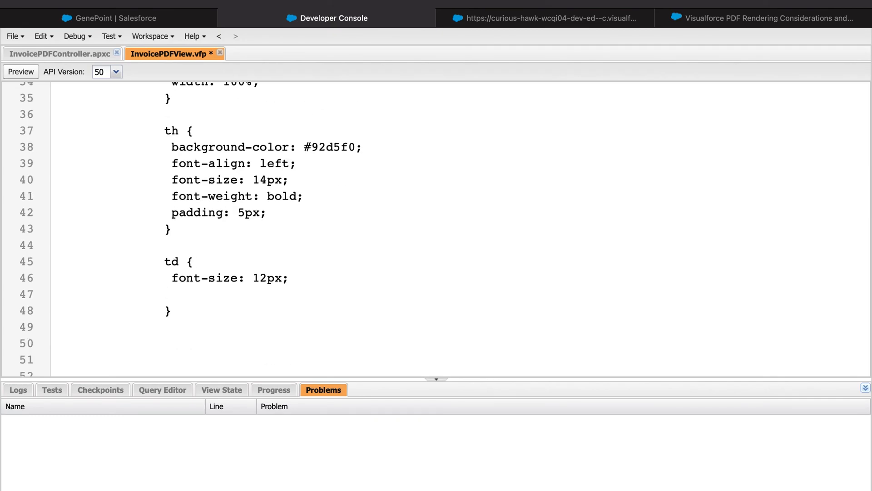
text(padding: 5px;)
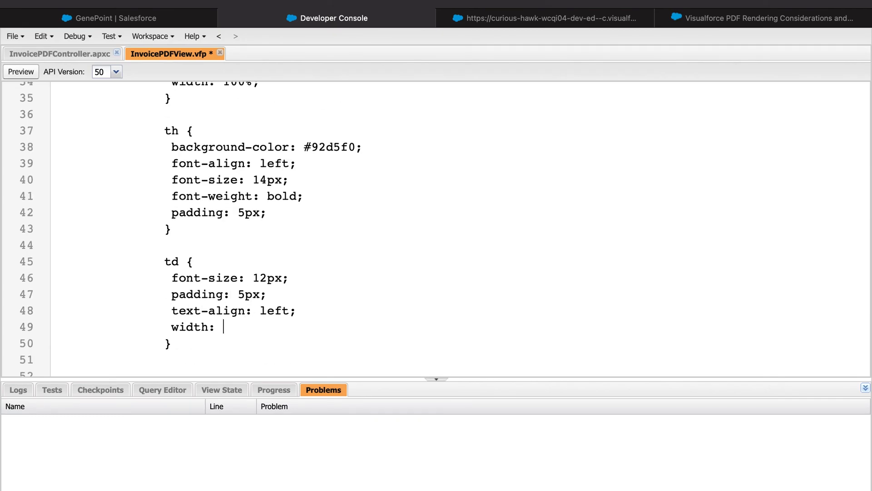
text(33%;)
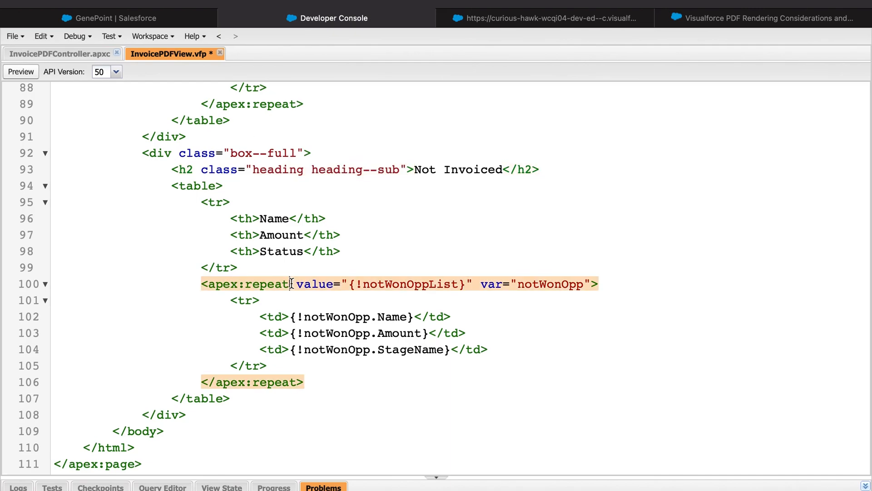
Scroll through the rendered invoice PDF to check the Invoiced and Not Invoiced tables.
click(545, 17)
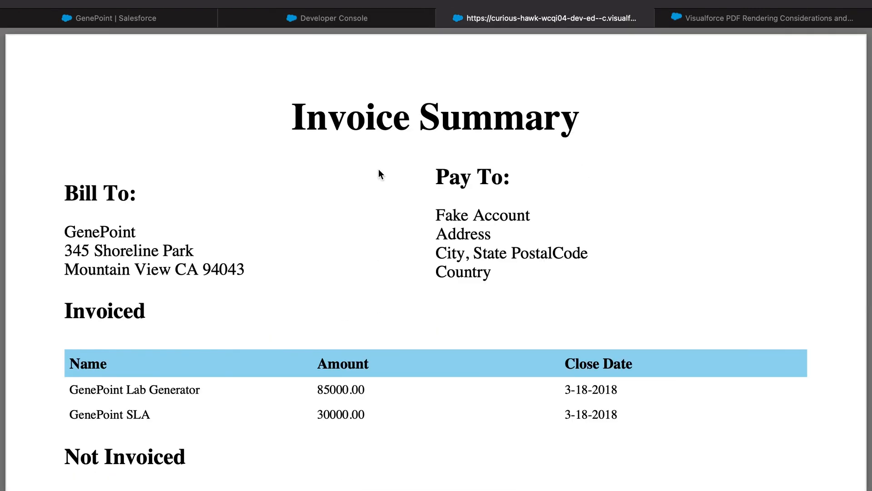
mouse_move(403, 217)
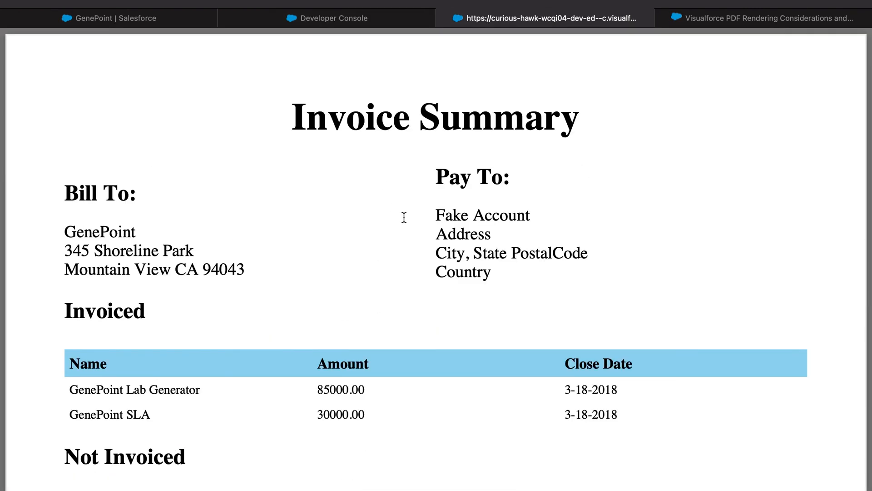
scroll(down, 3)
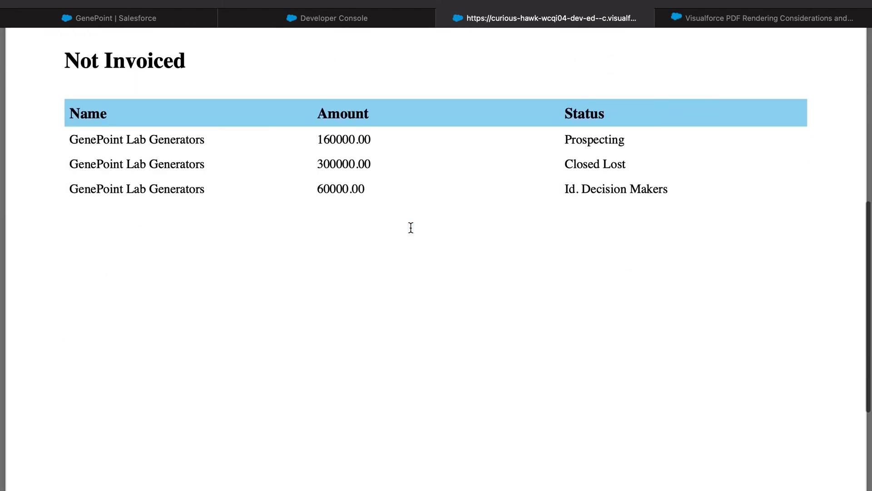
scroll(up, 3)
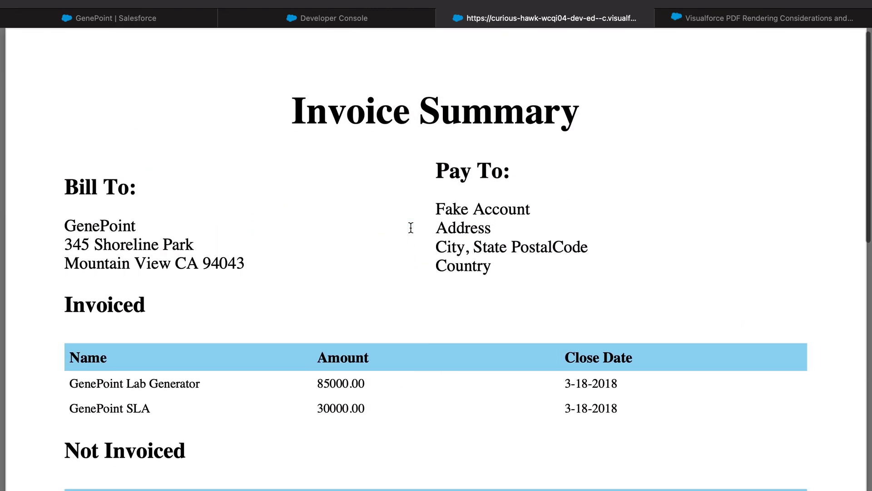
scroll(down, 3)
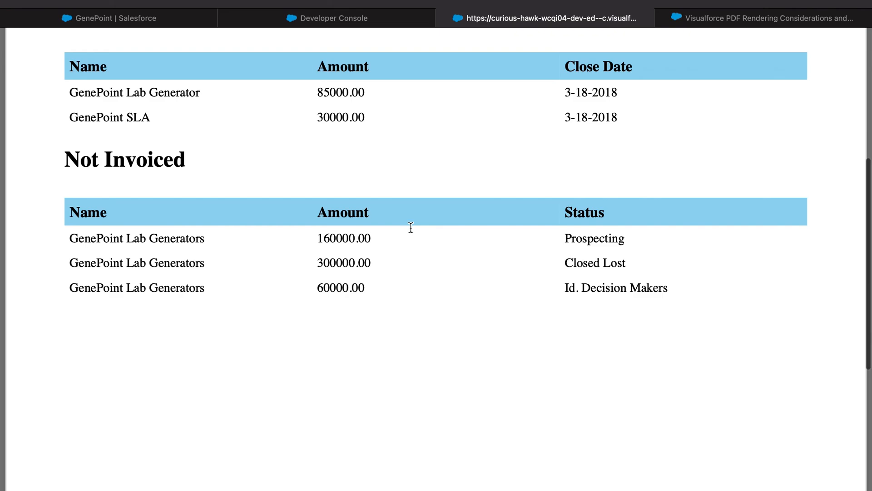